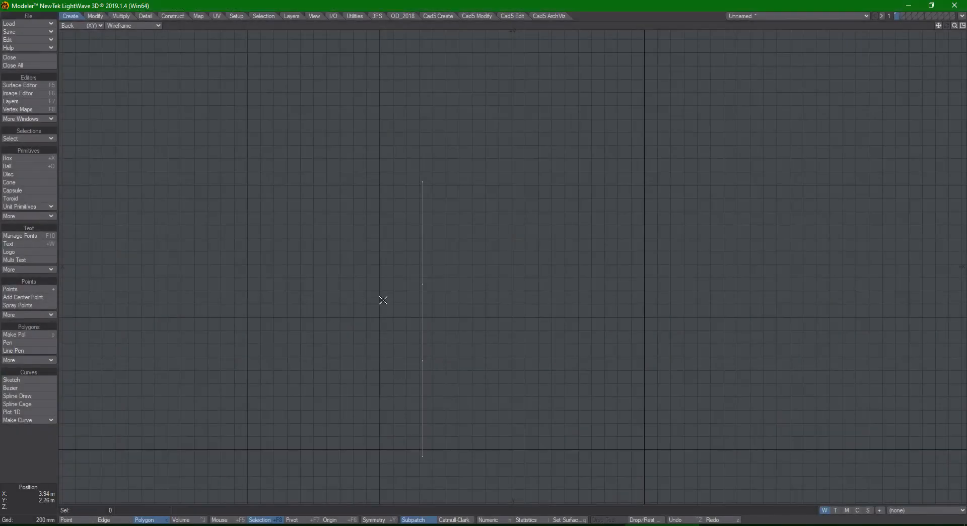
{"action": "mouse_move", "coordinate": [406, 296]}
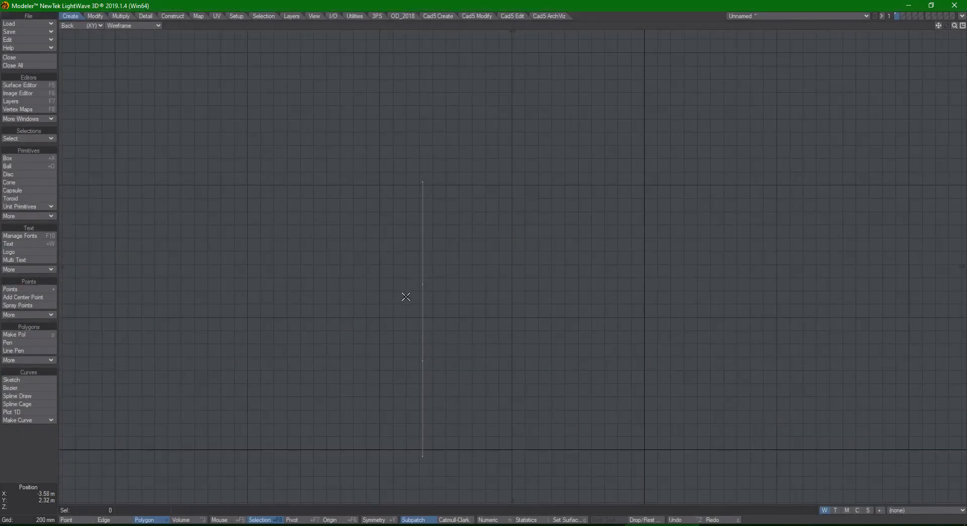
{"action": "mouse_move", "coordinate": [349, 310]}
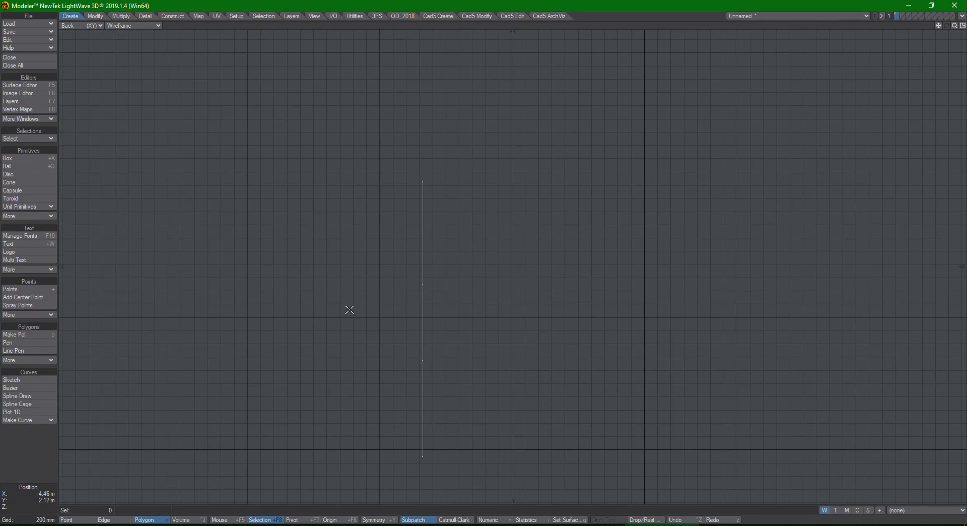
{"action": "mouse_move", "coordinate": [354, 298]}
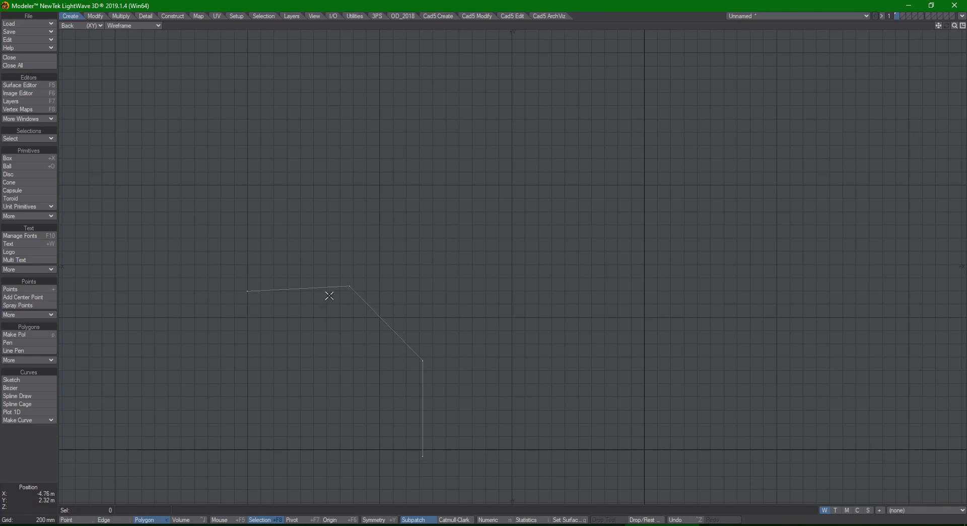
{"action": "mouse_move", "coordinate": [346, 295]}
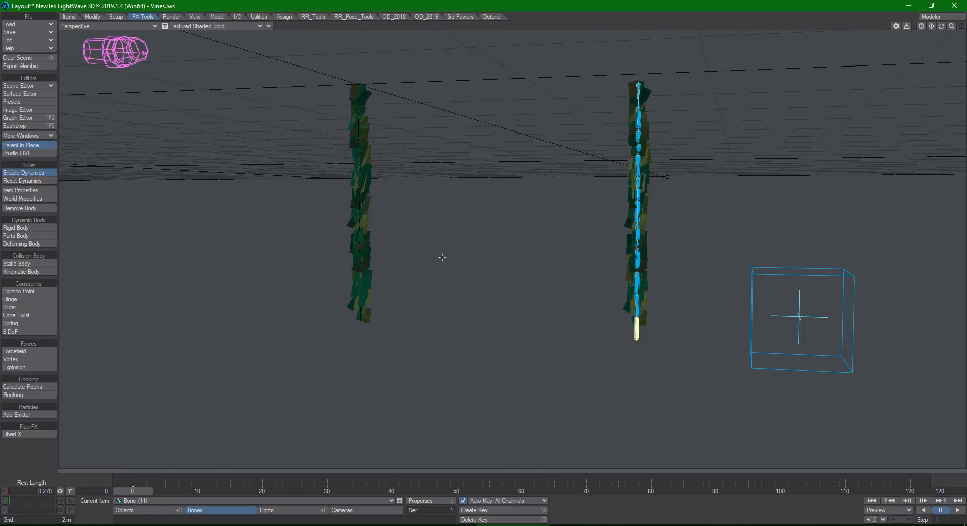
{"action": "mouse_move", "coordinate": [369, 310]}
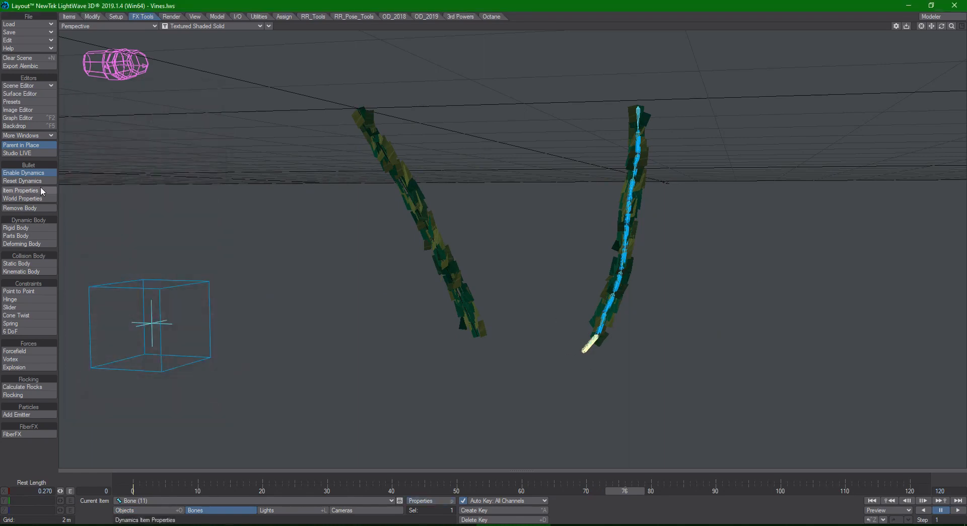
Step: Play the Vines timeline so both hanging leafy vines swing sideways
{"action": "left_click", "coordinate": [20, 189]}
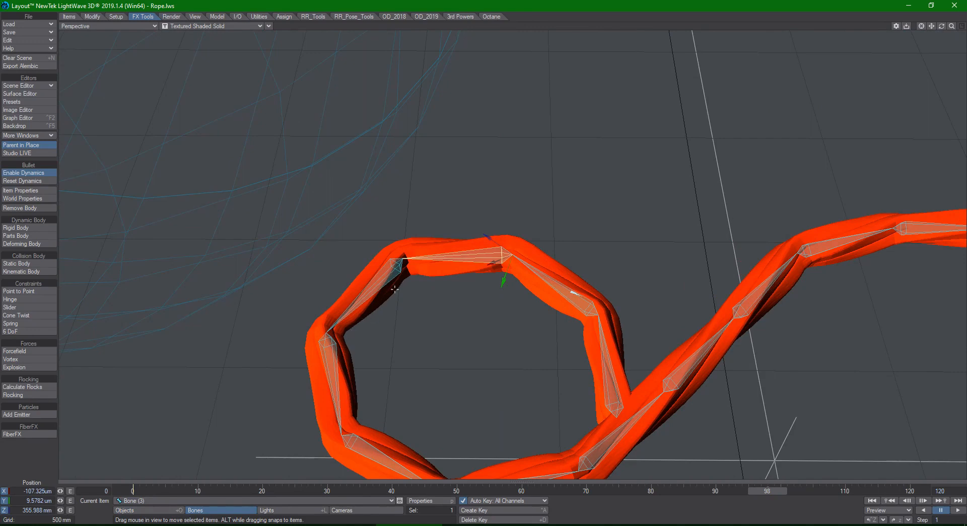
{"action": "mouse_move", "coordinate": [457, 265]}
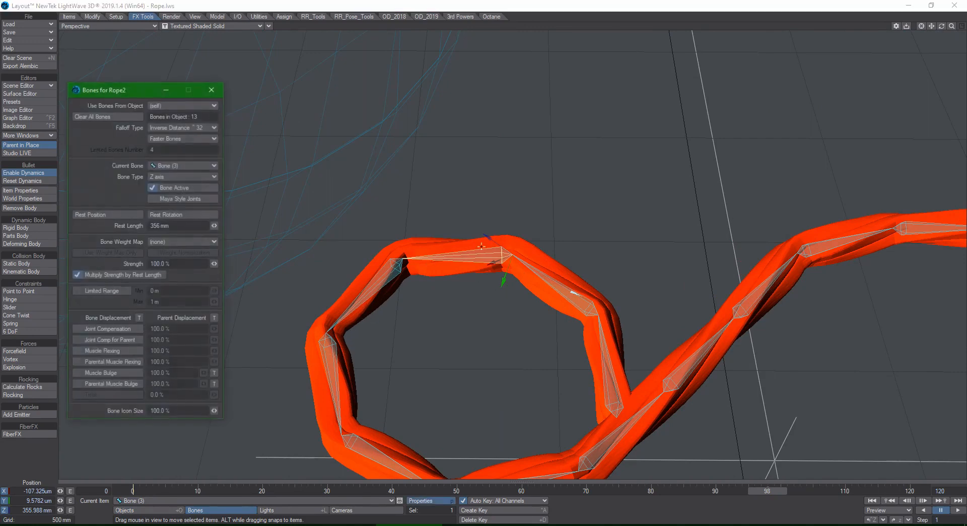
Step: Choose a falloff type for the rope bones from the Falloff Type list
{"action": "left_click", "coordinate": [182, 128]}
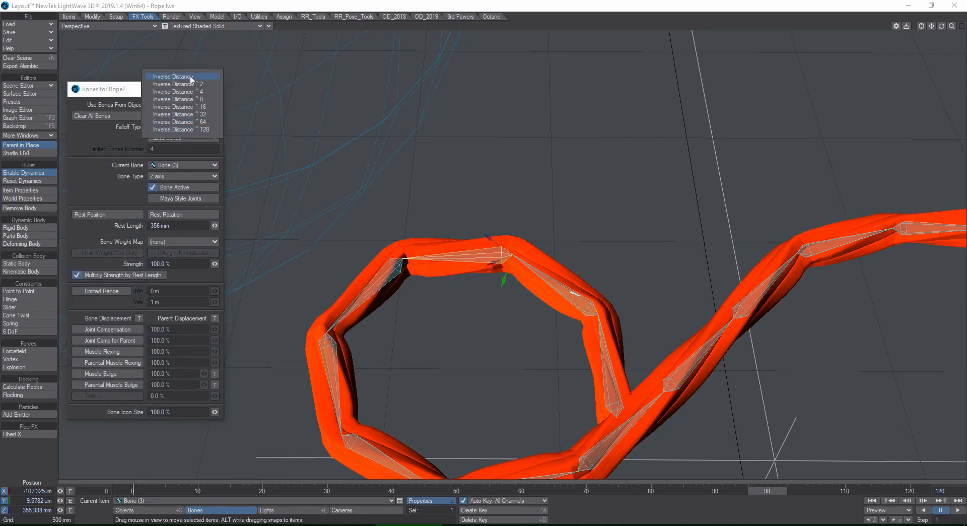
{"action": "left_click", "coordinate": [173, 77]}
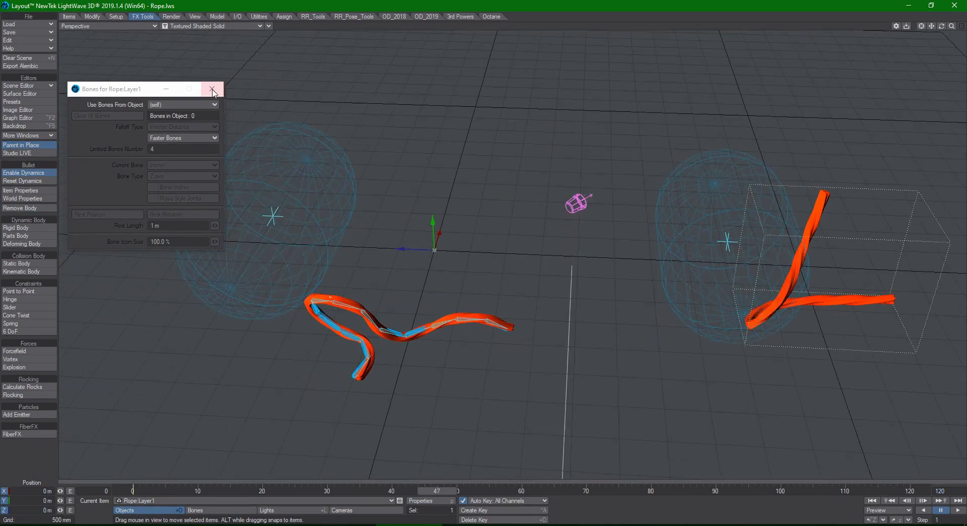
Step: Close the bone settings and show Rope Layer2's dynamics in Bullet Item Properties
{"action": "left_click", "coordinate": [212, 88]}
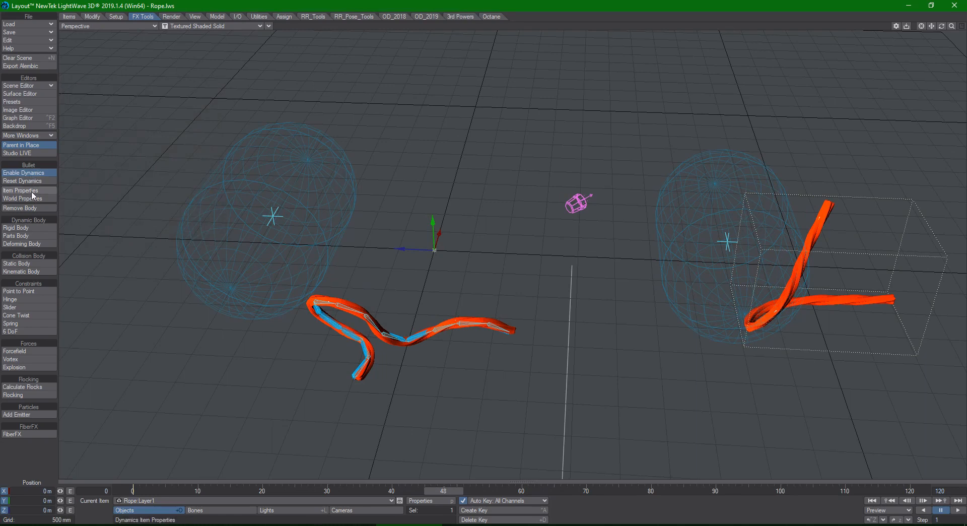
{"action": "left_click", "coordinate": [20, 190]}
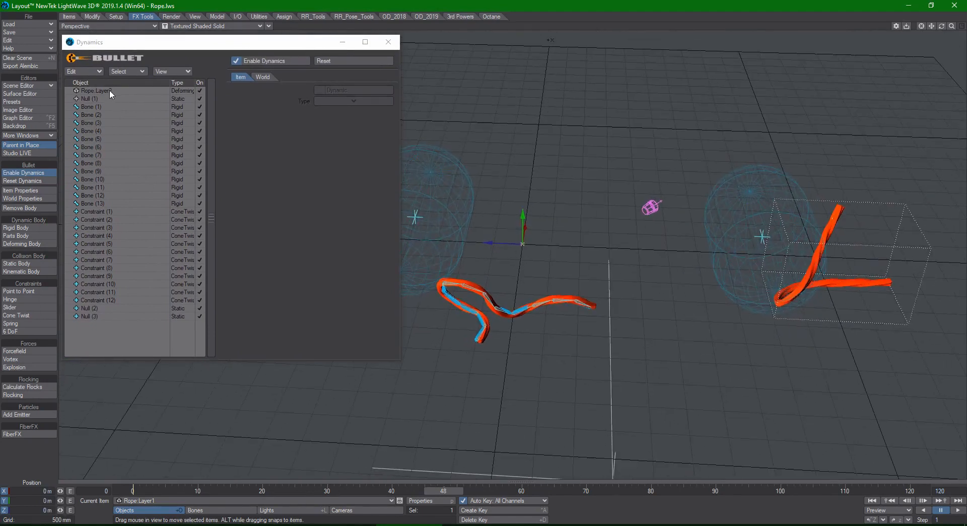
{"action": "left_click", "coordinate": [96, 91]}
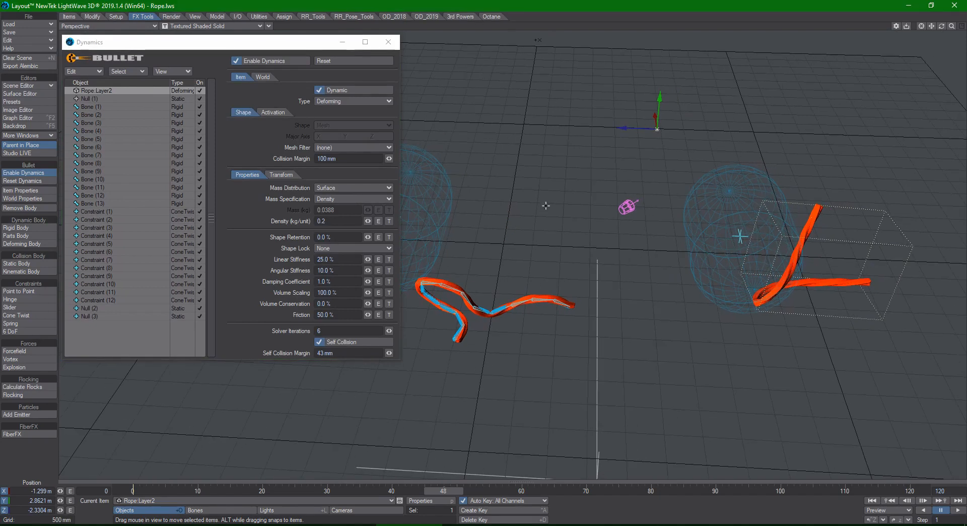
{"action": "mouse_move", "coordinate": [337, 329]}
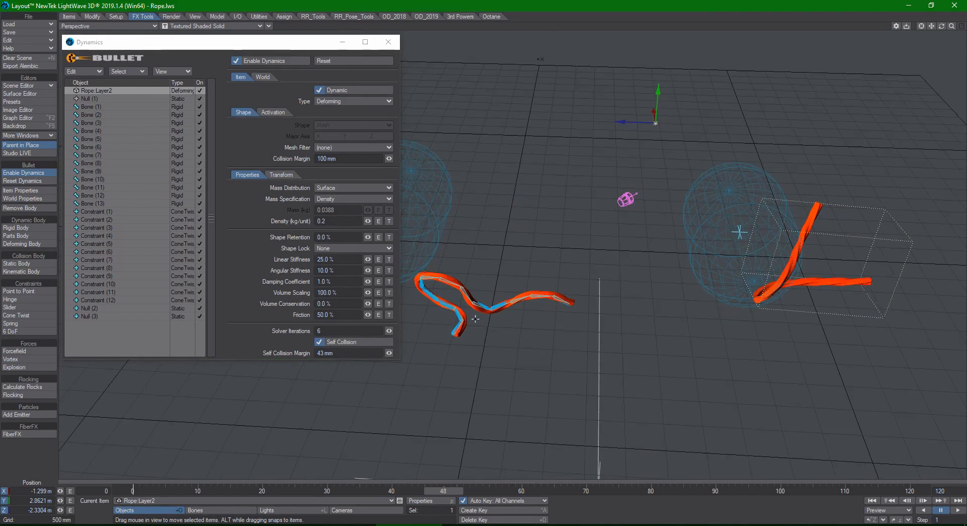
Step: Inspect the rope's first cone twist constraint and a later constraint's settings
{"action": "left_click", "coordinate": [92, 107]}
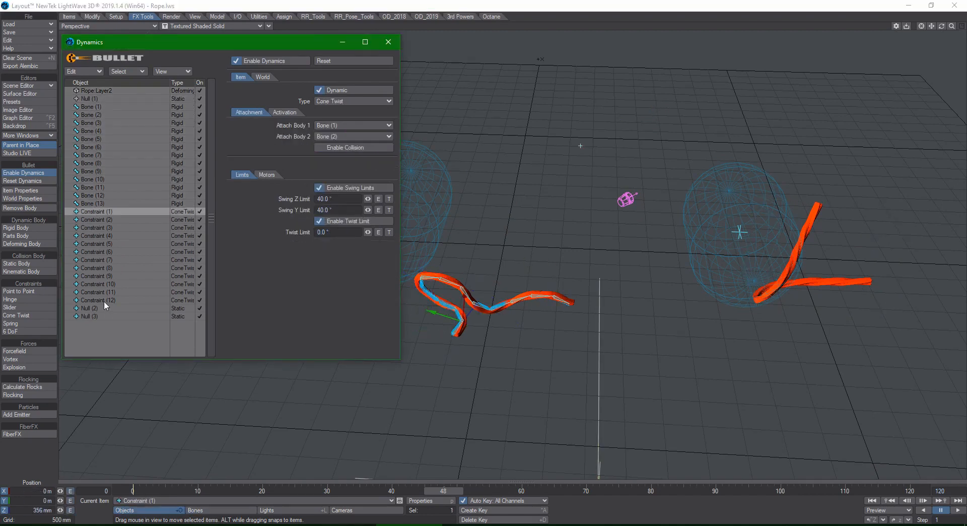
{"action": "left_click", "coordinate": [95, 300]}
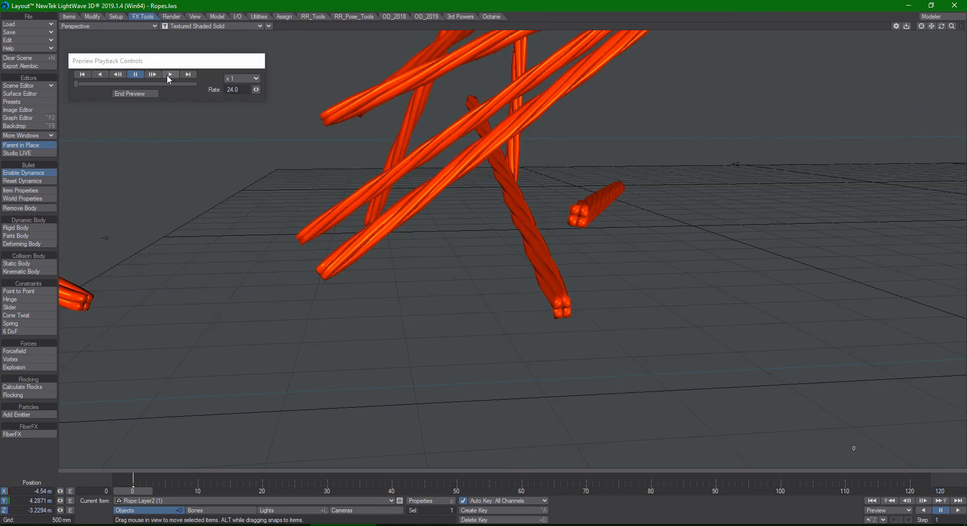
Step: Play the Ropes preview so the ropes fall into a tangled pile
{"action": "left_click", "coordinate": [169, 74]}
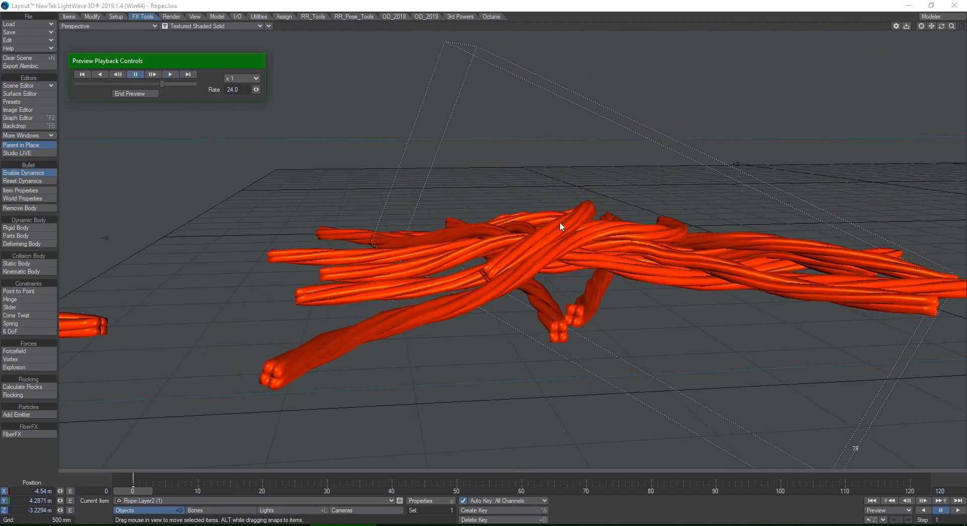
{"action": "mouse_move", "coordinate": [535, 288]}
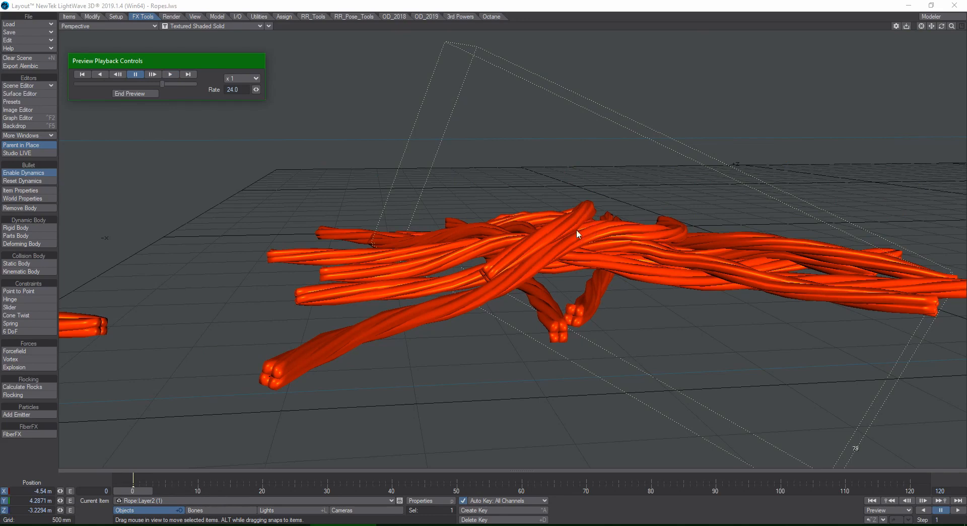
{"action": "mouse_move", "coordinate": [413, 267]}
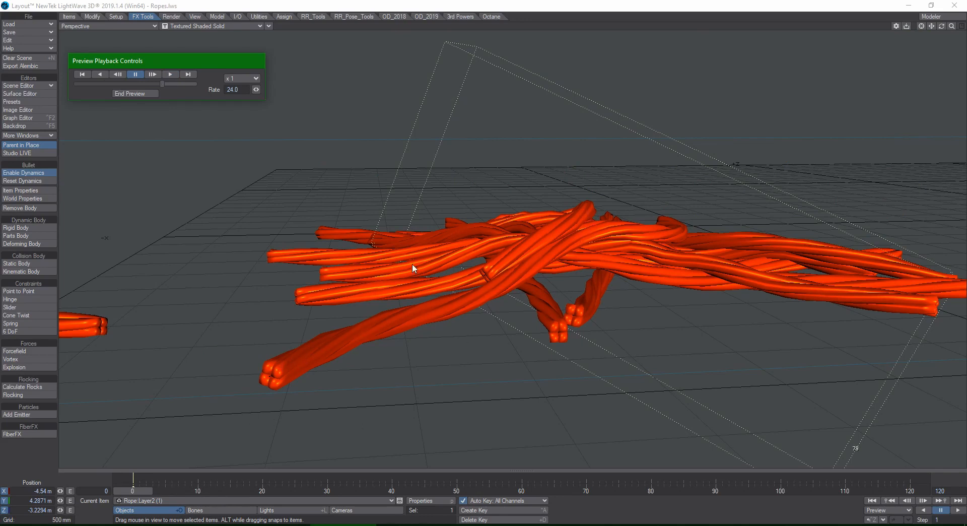
{"action": "mouse_move", "coordinate": [558, 255]}
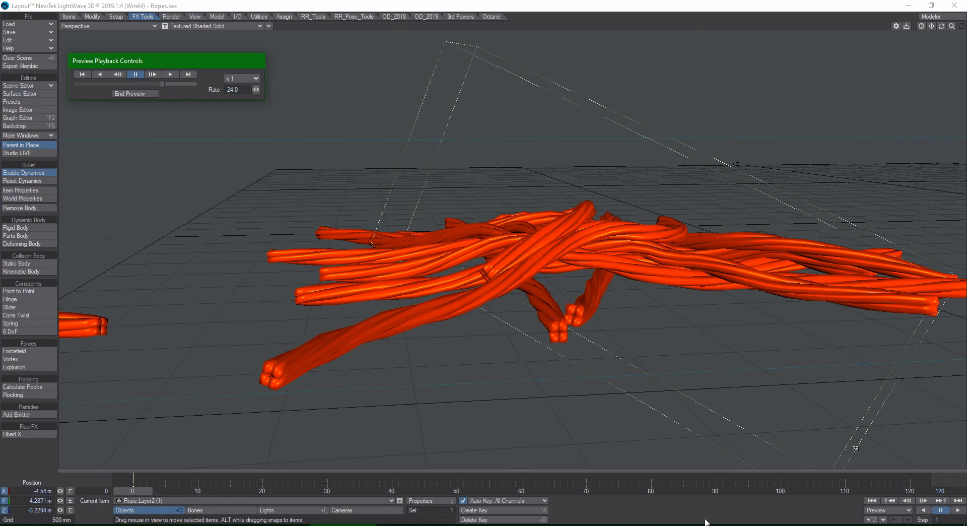
{"action": "mouse_move", "coordinate": [429, 316]}
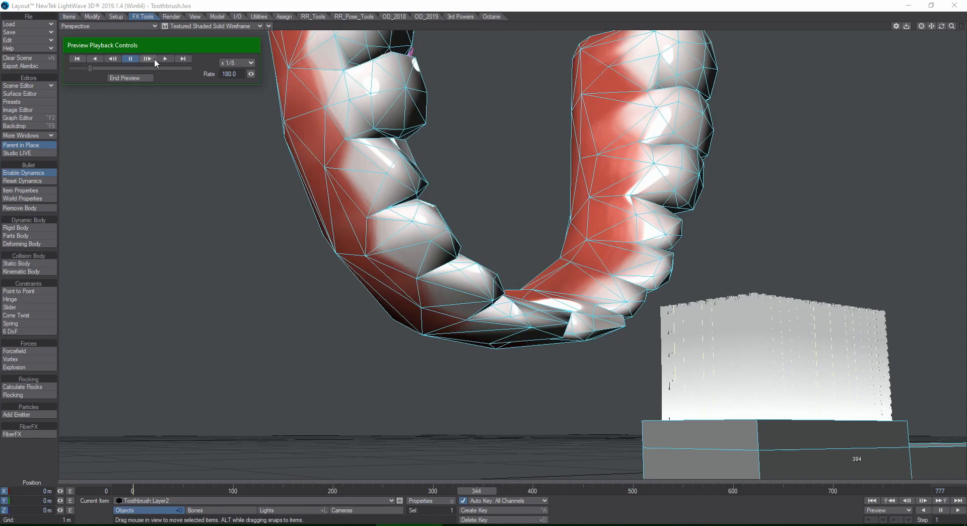
Step: Step the Toothbrush preview one frame, then resume slow playback so the bristles bend
{"action": "left_click", "coordinate": [164, 59]}
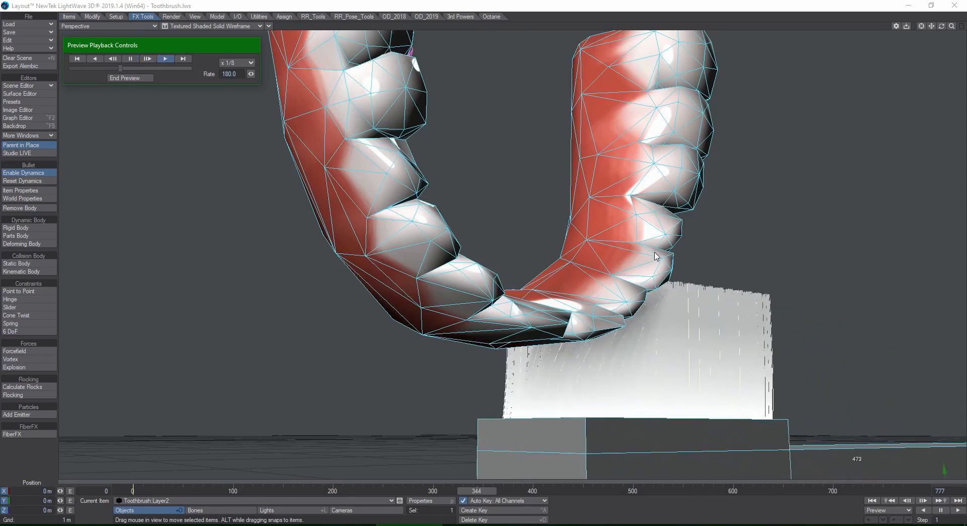
{"action": "left_click", "coordinate": [164, 58]}
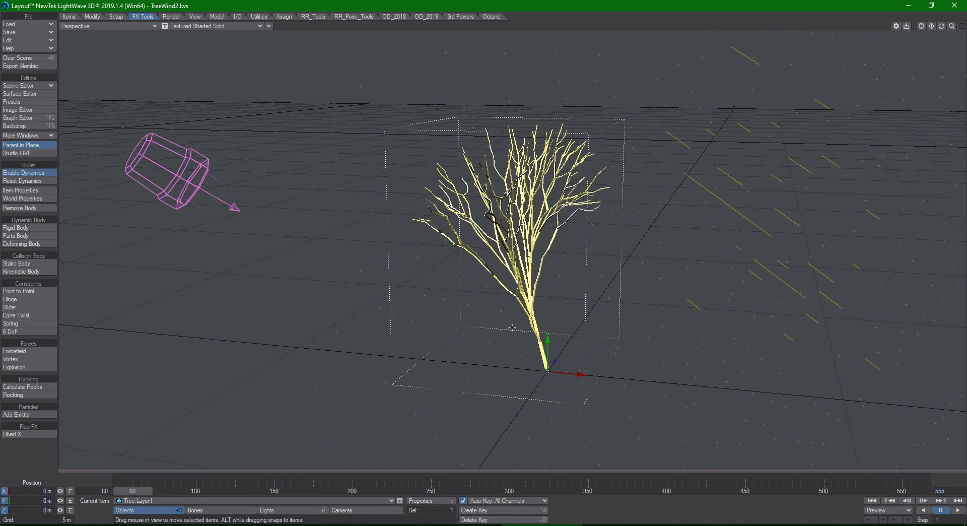
{"action": "mouse_move", "coordinate": [584, 220]}
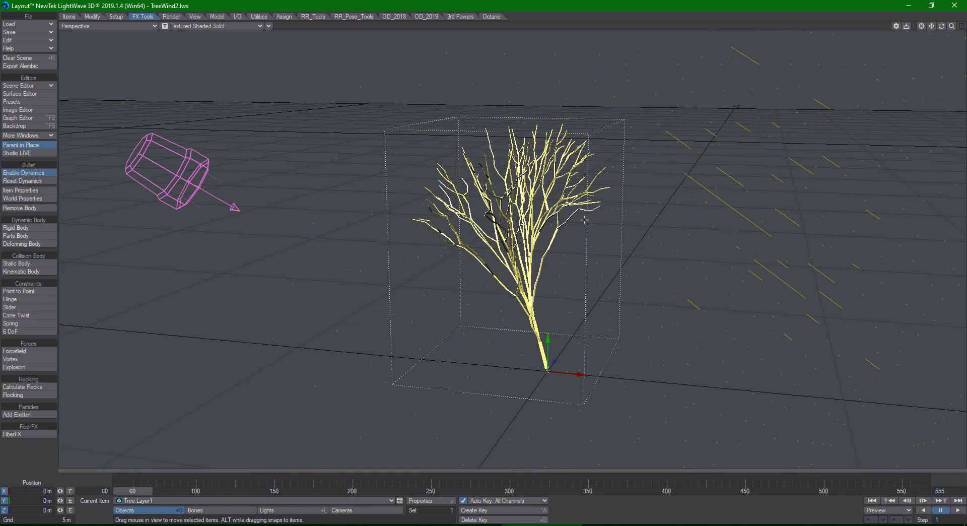
{"action": "mouse_move", "coordinate": [516, 258]}
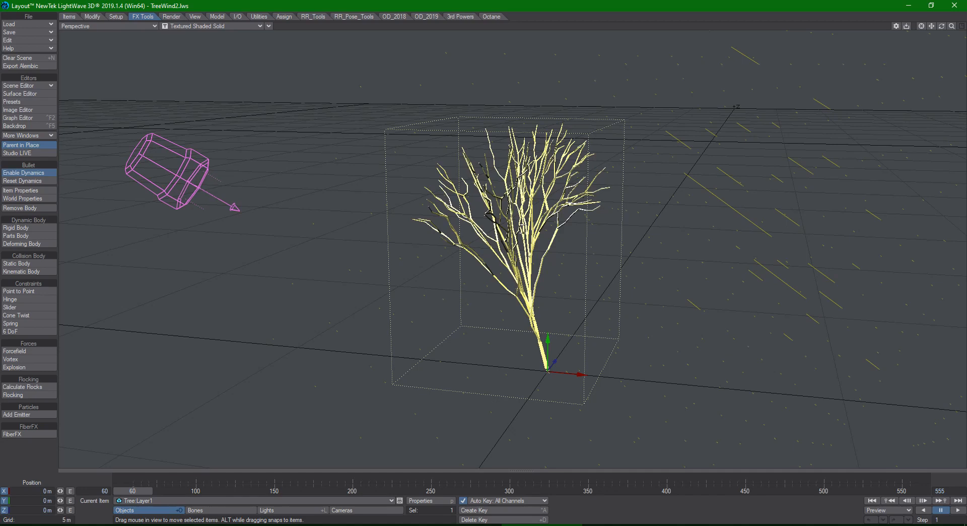
{"action": "mouse_move", "coordinate": [739, 320]}
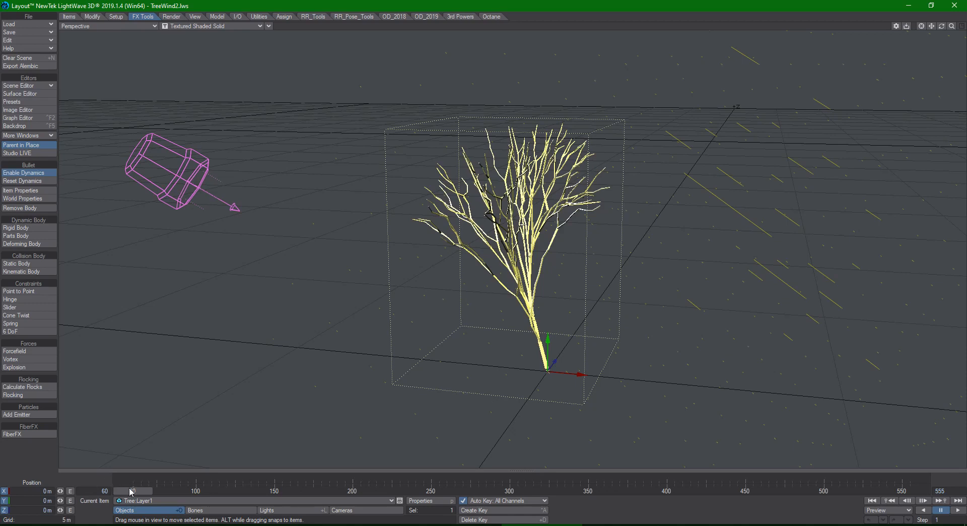
{"action": "mouse_move", "coordinate": [142, 491]}
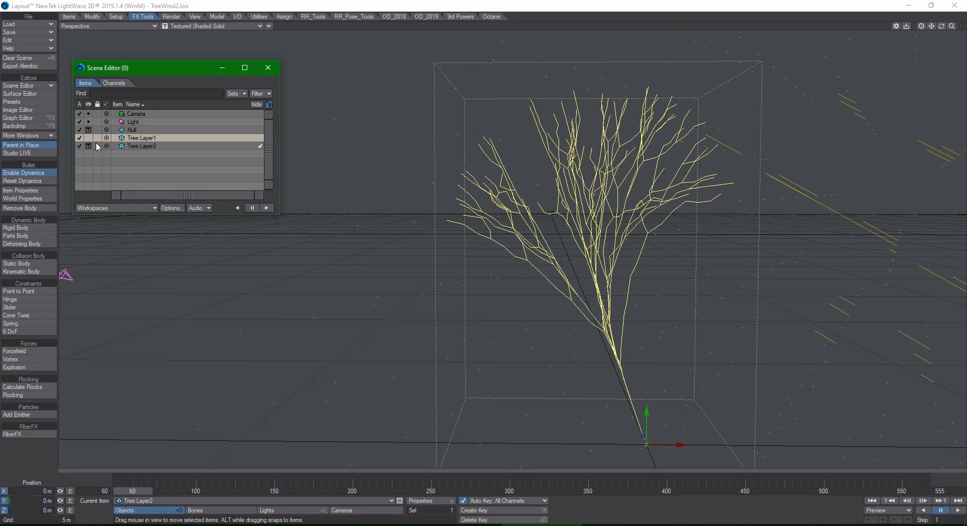
{"action": "mouse_move", "coordinate": [327, 167]}
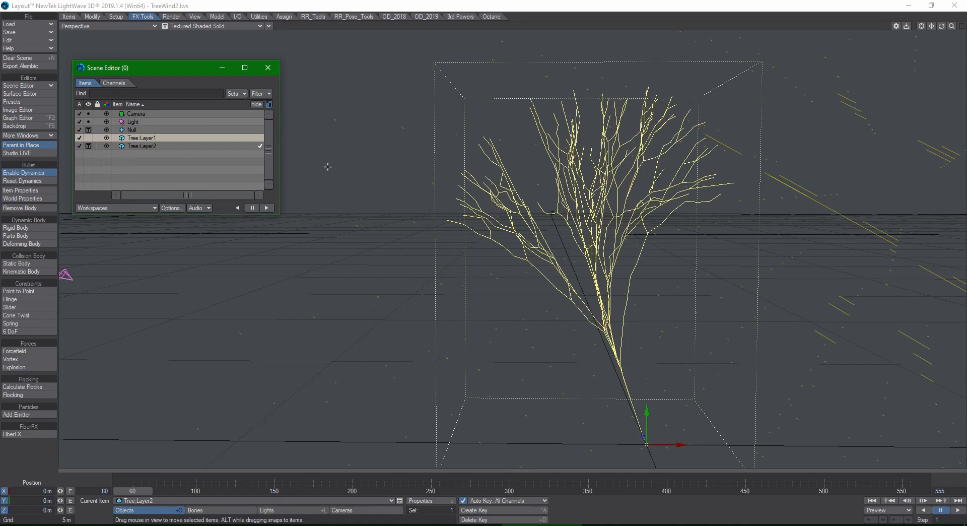
{"action": "mouse_move", "coordinate": [623, 286]}
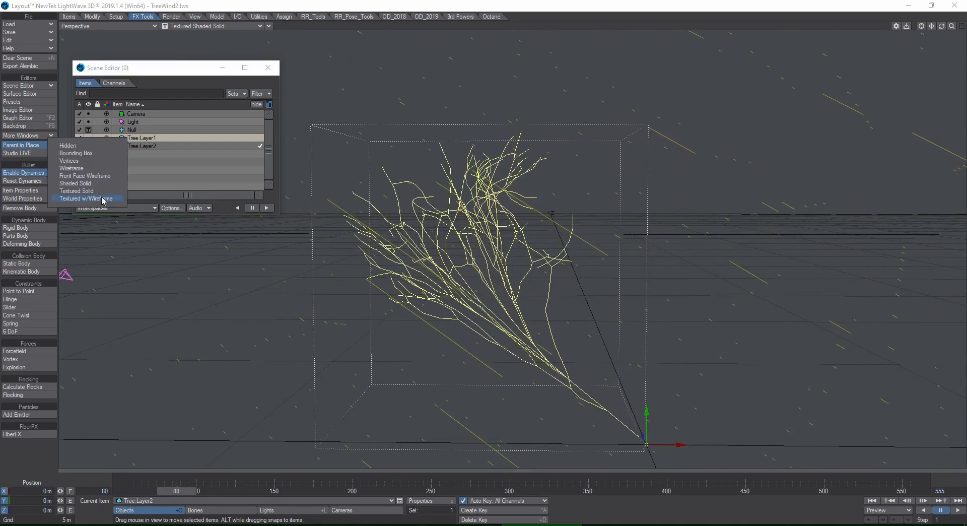
Step: Set Tree Layer2's viewport display to Textured w/Wireframe in the Scene Editor
{"action": "left_click", "coordinate": [84, 198]}
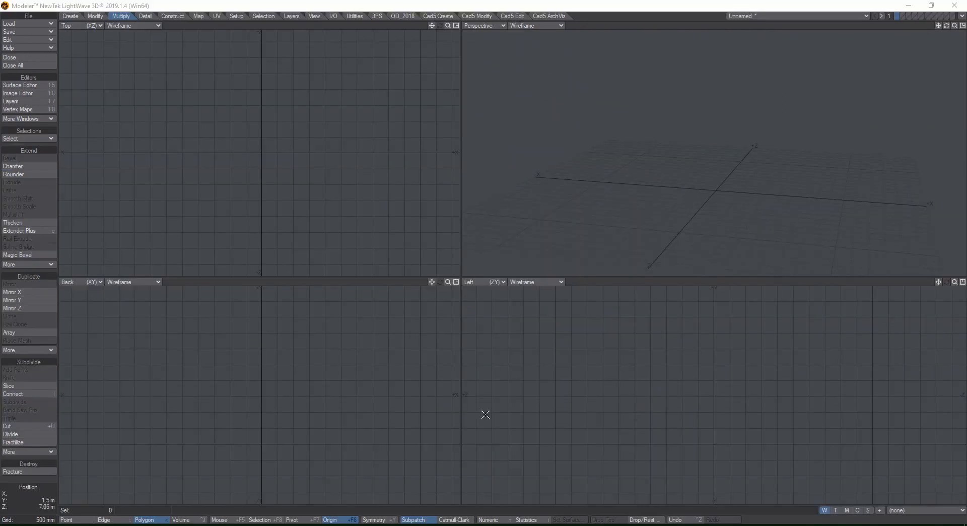
{"action": "mouse_move", "coordinate": [178, 302]}
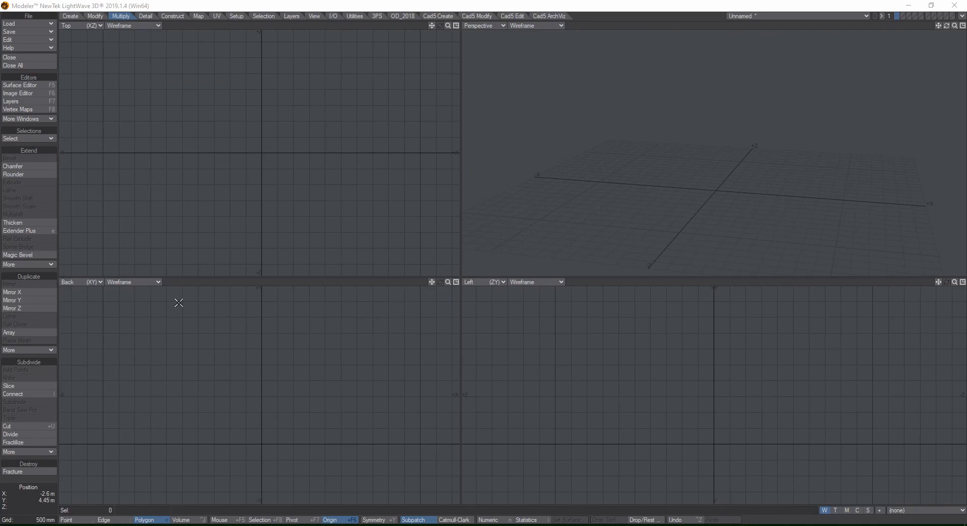
{"action": "mouse_move", "coordinate": [206, 318]}
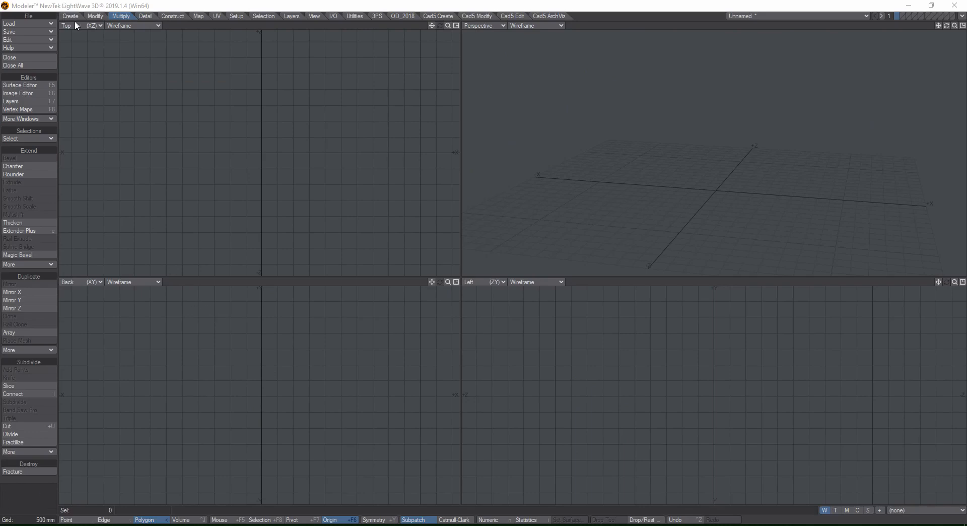
{"action": "left_click", "coordinate": [71, 15]}
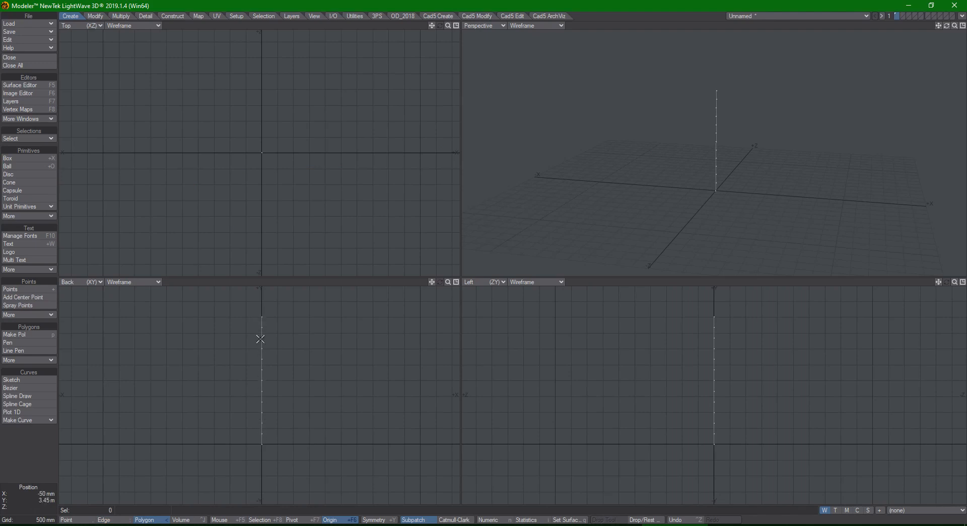
{"action": "mouse_move", "coordinate": [264, 321]}
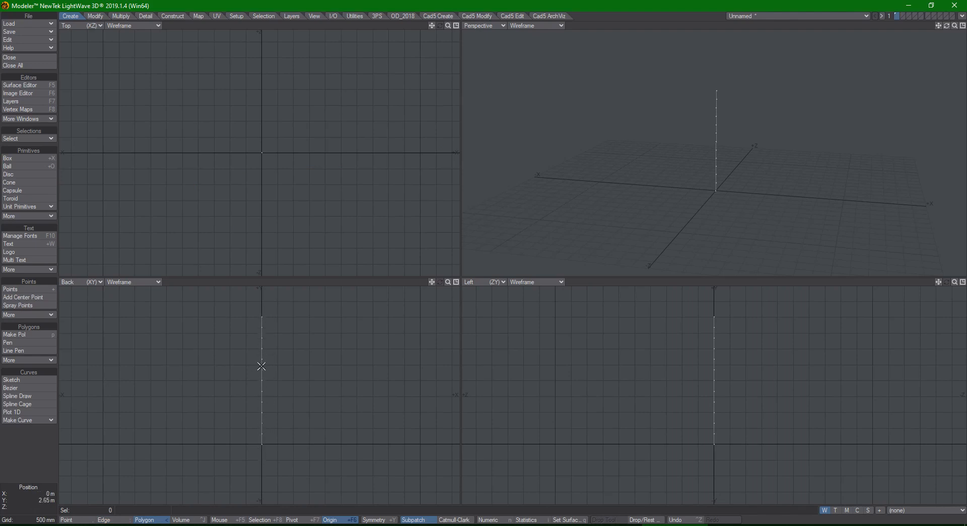
{"action": "mouse_move", "coordinate": [257, 343]}
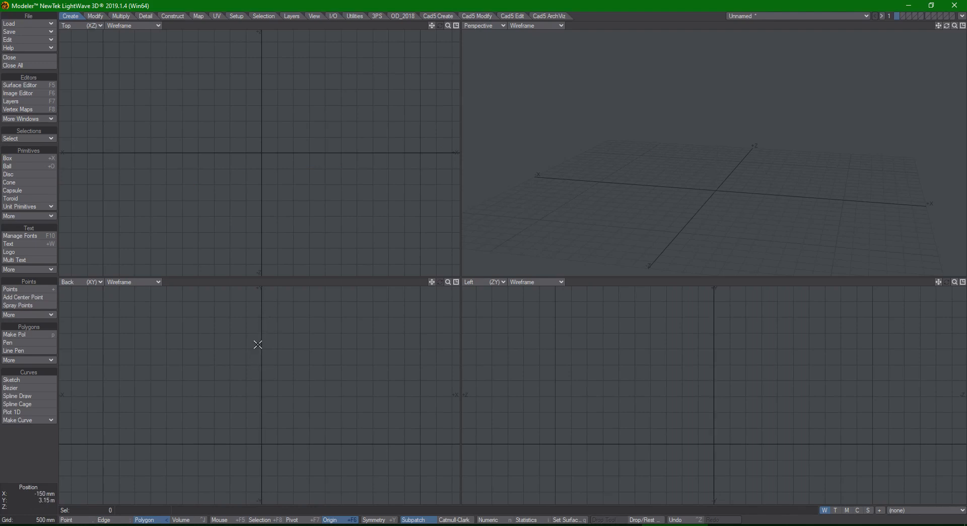
{"action": "mouse_move", "coordinate": [252, 360]}
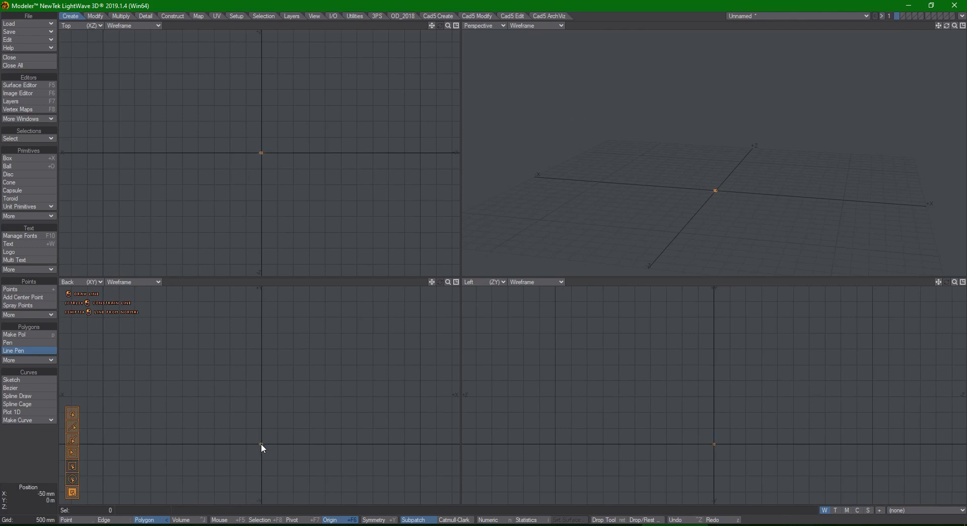
Step: Draw a vertical two-point line and Julienne it into 10 divisions along Y
{"action": "left_click_drag", "start_coordinate": [262, 442], "coordinate": [265, 300]}
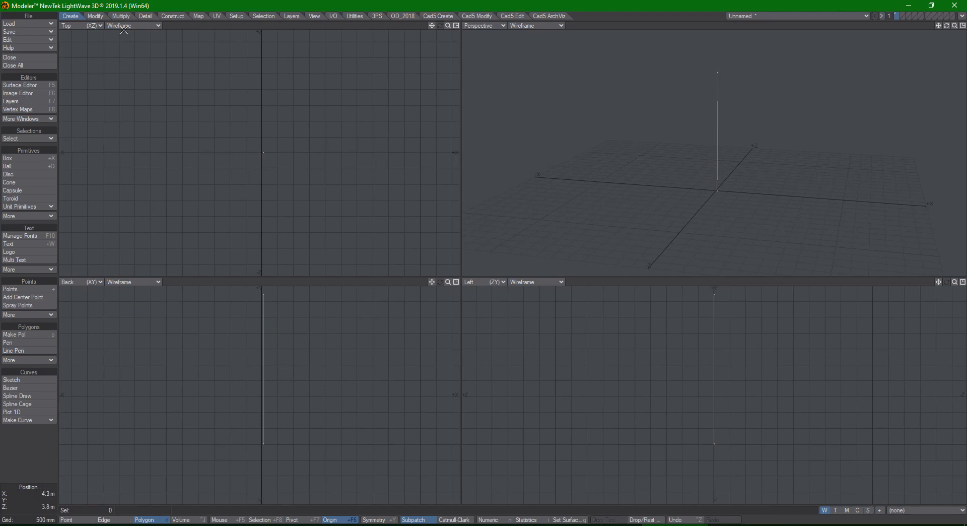
{"action": "left_click", "coordinate": [120, 15]}
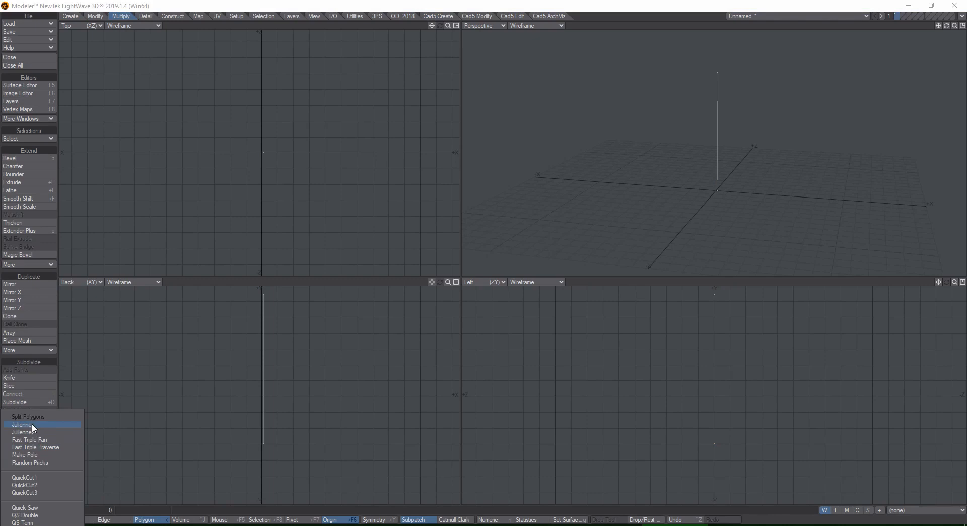
{"action": "left_click", "coordinate": [22, 425]}
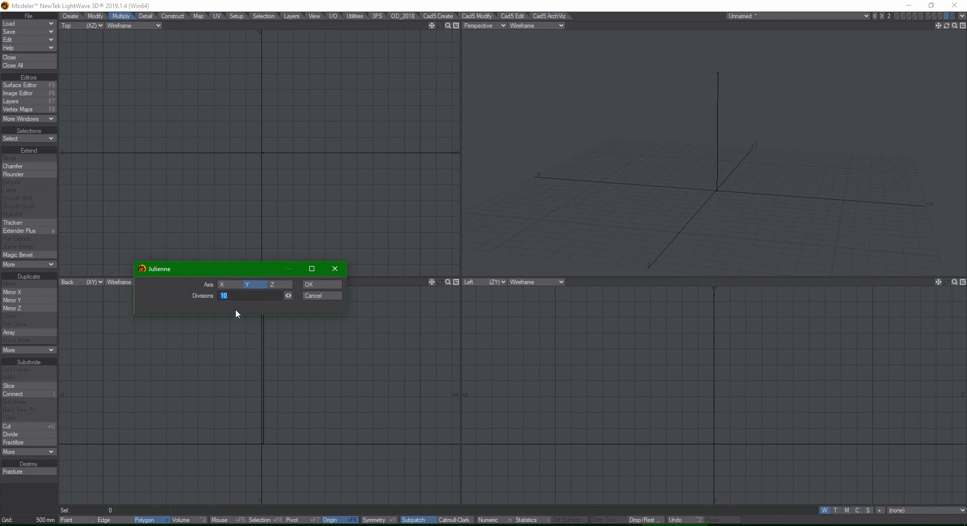
{"action": "left_click", "coordinate": [320, 284]}
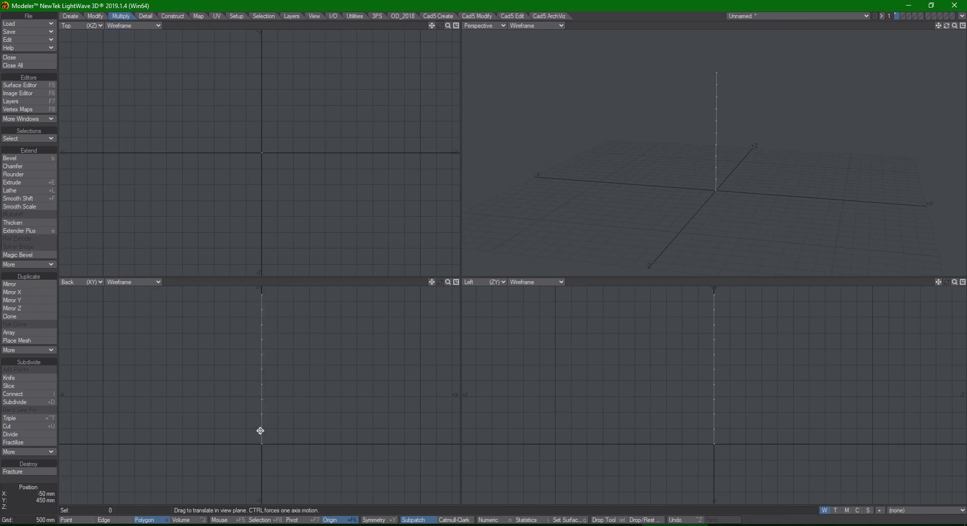
{"action": "left_click_drag", "start_coordinate": [260, 430], "coordinate": [268, 405]}
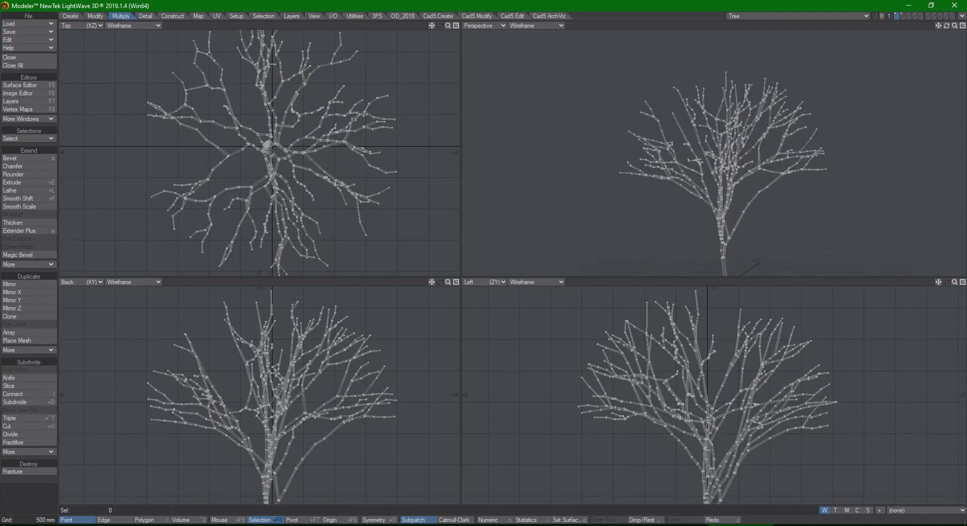
{"action": "mouse_move", "coordinate": [572, 148]}
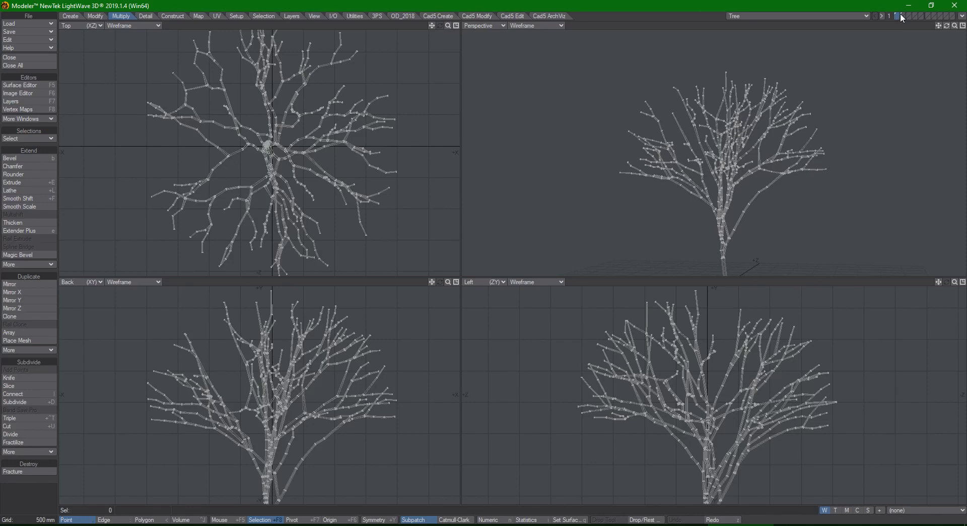
{"action": "mouse_move", "coordinate": [884, 39]}
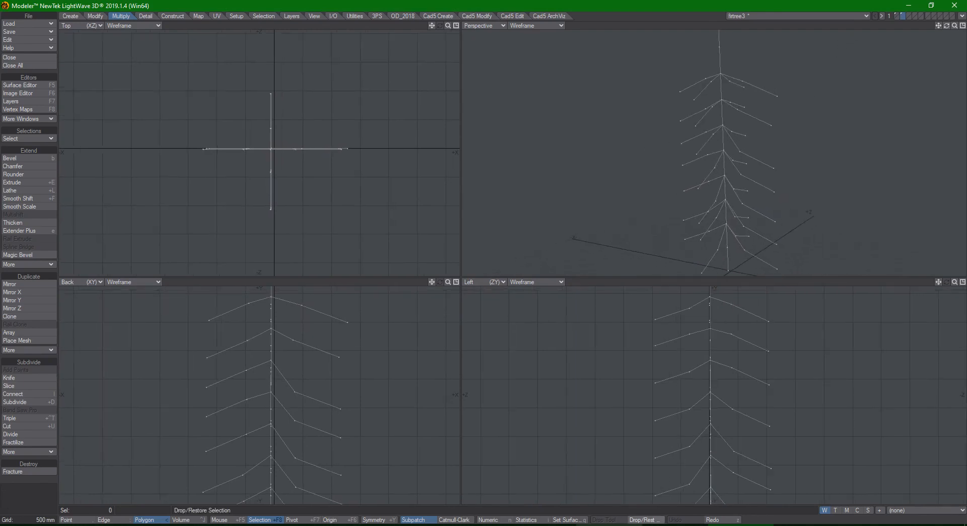
Step: Switch to Layout with the TreeTest_Metalink scene and scrub the timeline to see scattered foliage
{"action": "left_click", "coordinate": [931, 17]}
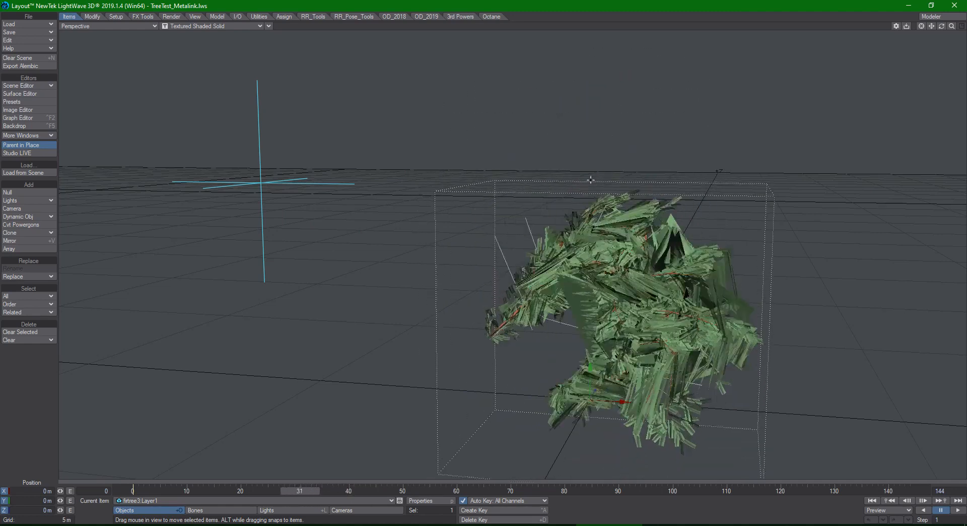
{"action": "left_click_drag", "start_coordinate": [299, 491], "coordinate": [278, 491]}
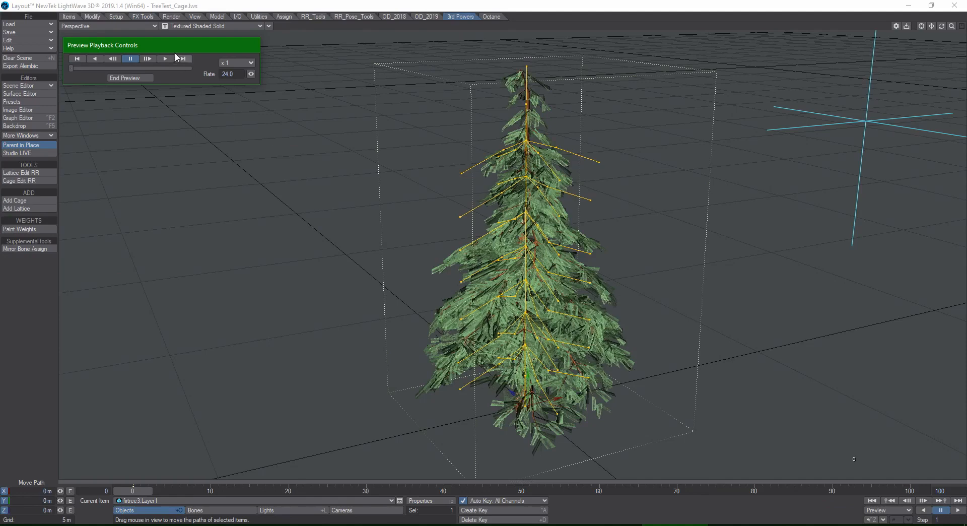
Step: Play the fir tree preview to watch it bend, then end the preview
{"action": "left_click", "coordinate": [164, 59]}
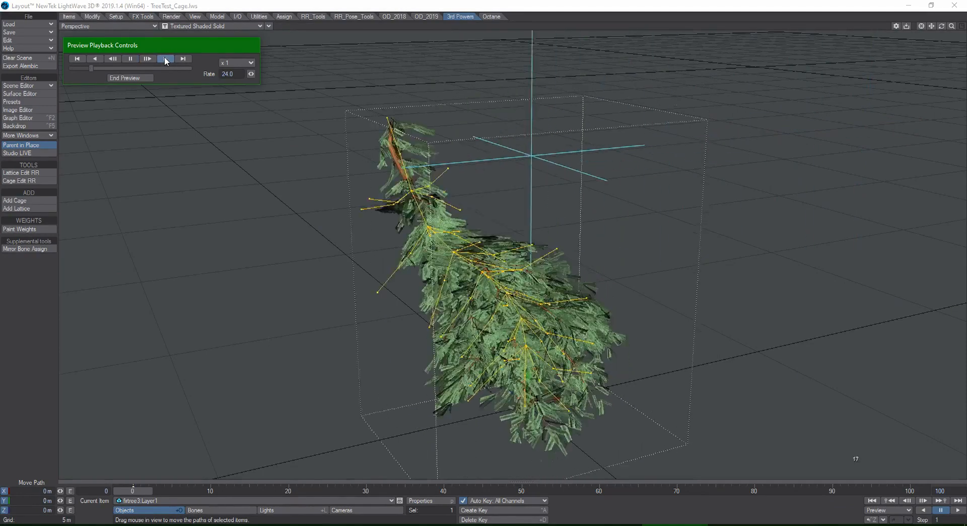
{"action": "left_click", "coordinate": [164, 59]}
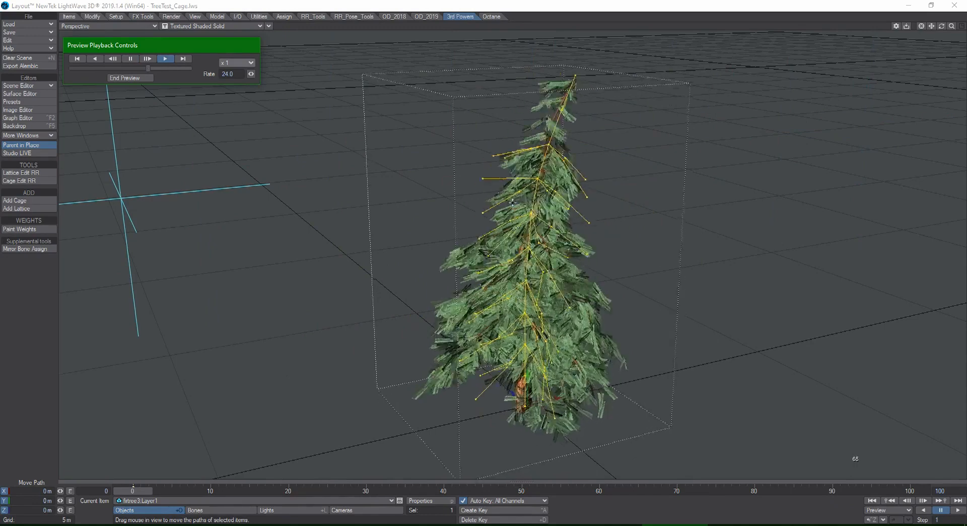
{"action": "left_click", "coordinate": [130, 58]}
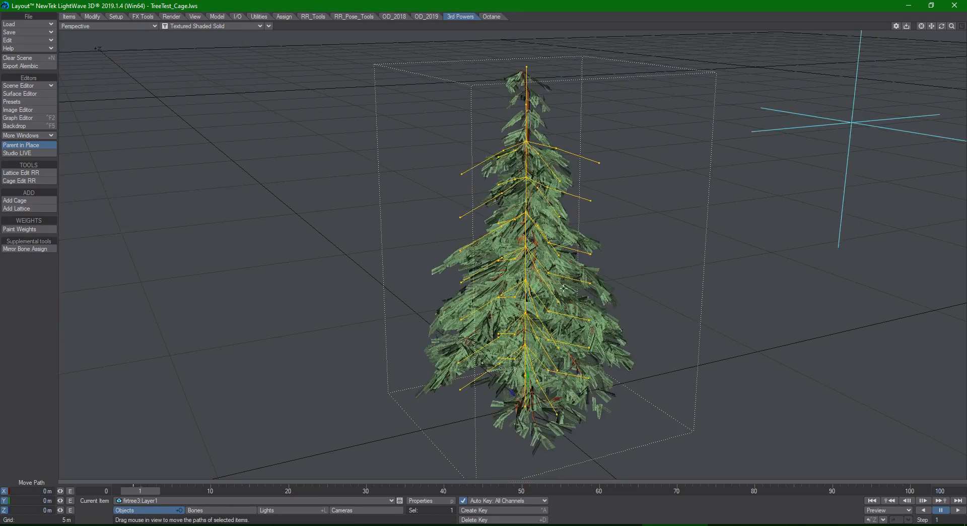
Step: Show the fir tree's Object Properties with Cage Deformer and scrub so the tree bends over
{"action": "left_click", "coordinate": [923, 500]}
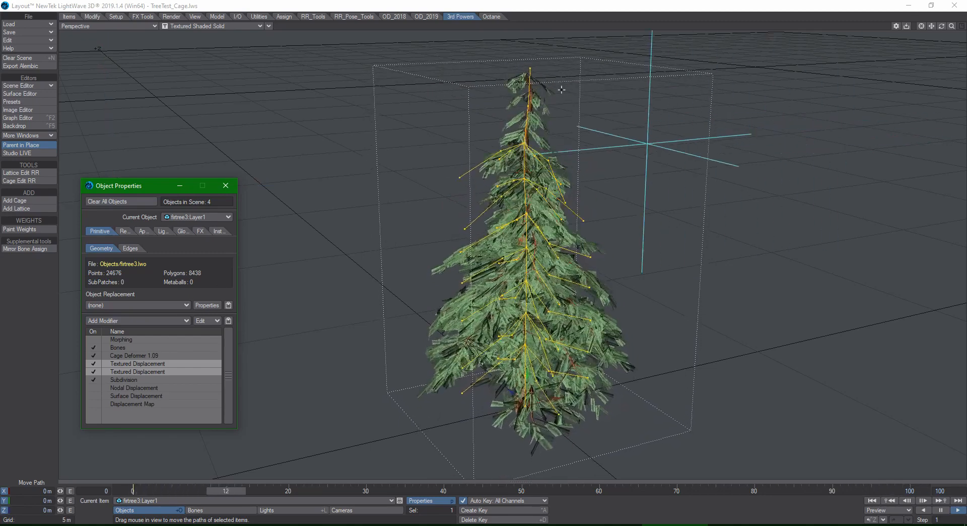
{"action": "left_click_drag", "start_coordinate": [226, 491], "coordinate": [411, 491]}
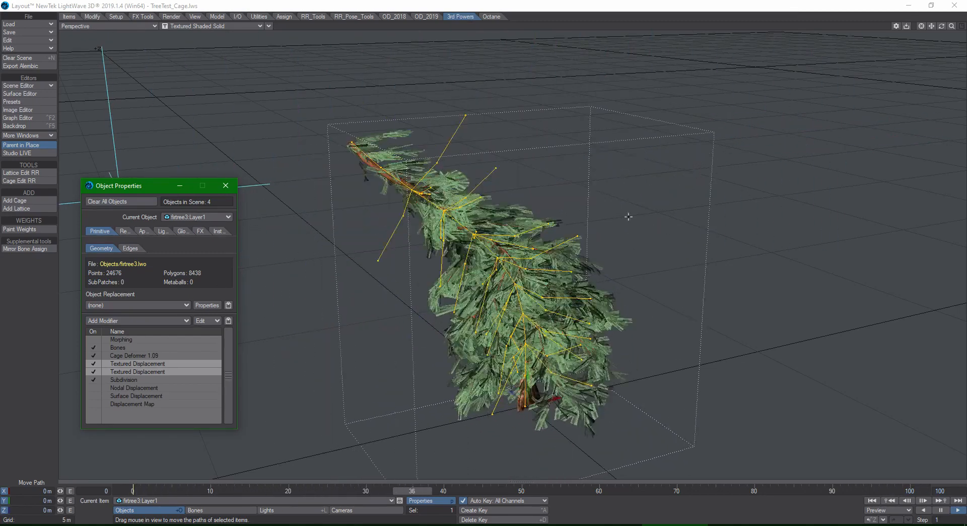